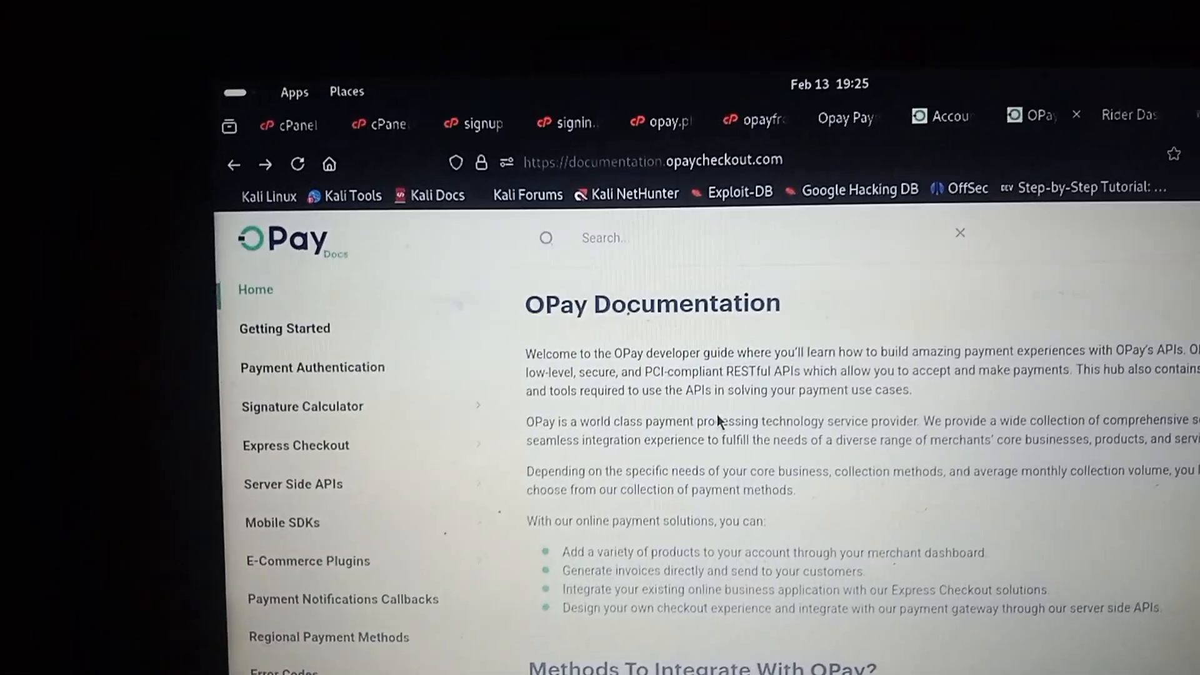
- Scroll the OPay docs home page from the welcome introduction to 'Methods To Integrate With OPay?'
{"action": "scroll", "scroll_direction": "down", "scroll_amount": 3}
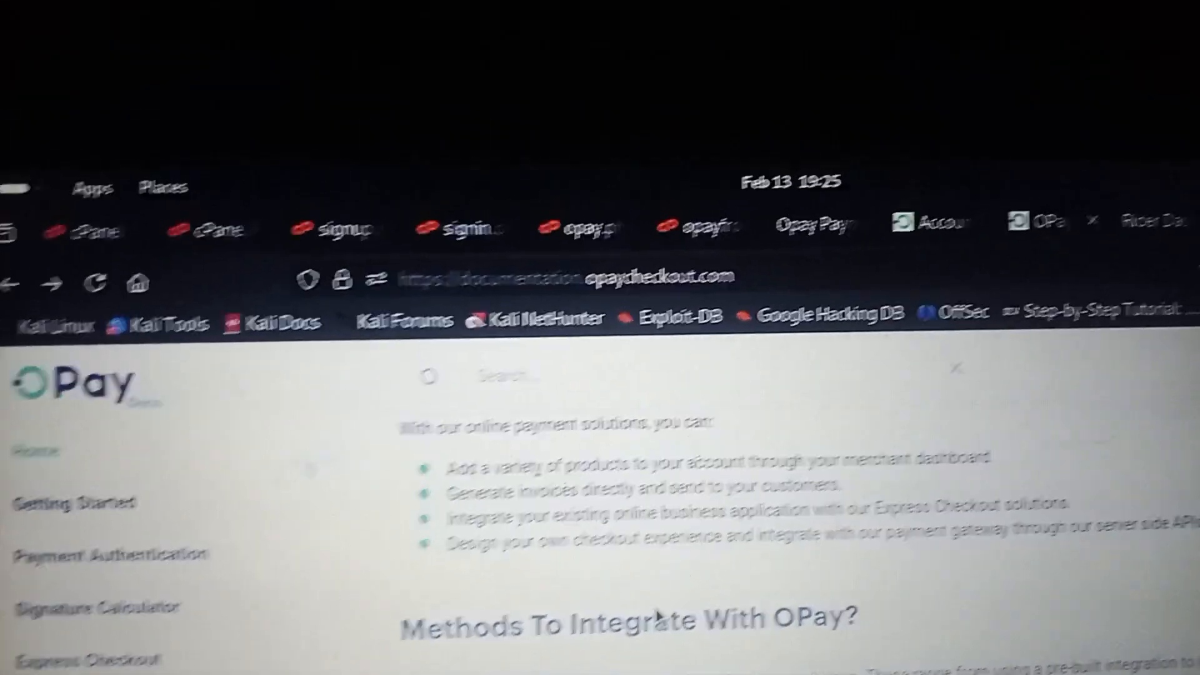
{"action": "scroll", "scroll_direction": "down", "scroll_amount": 3}
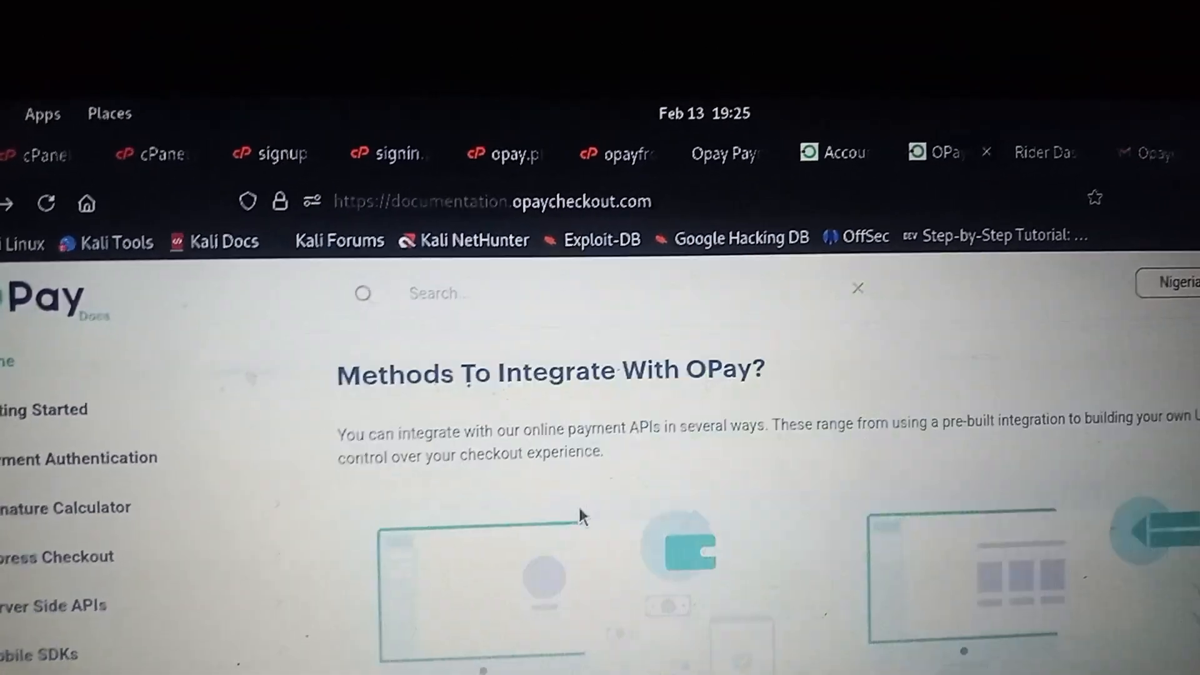
{"action": "scroll", "scroll_direction": "up", "scroll_amount": 3}
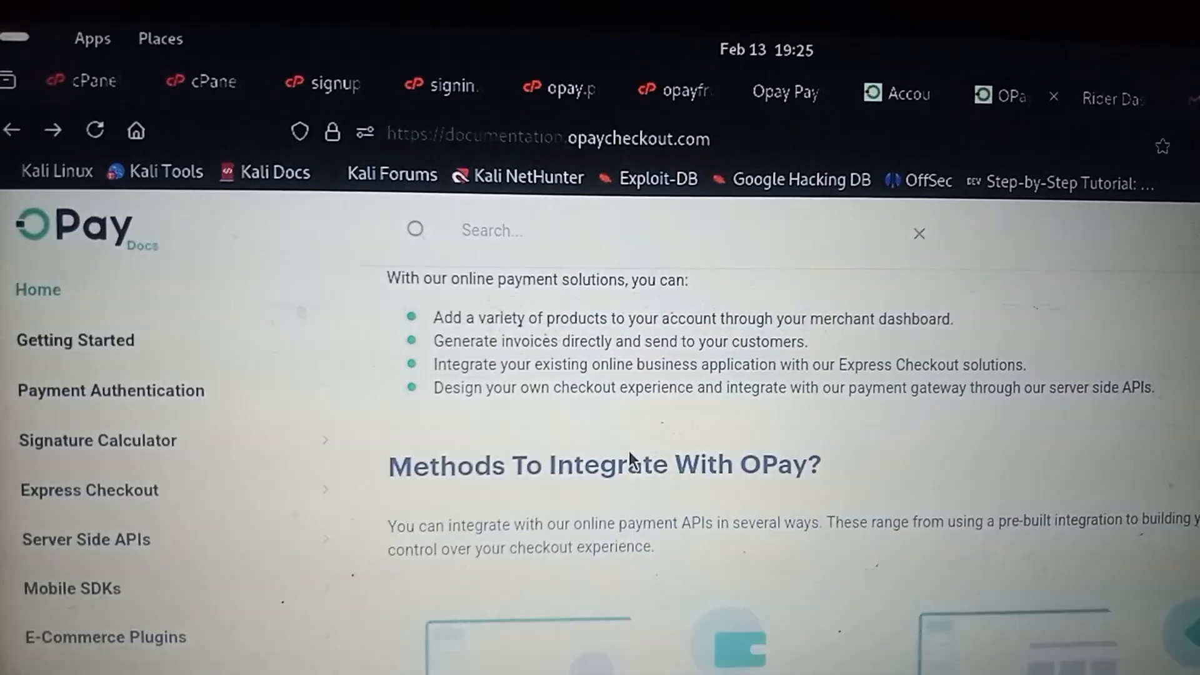
{"action": "scroll", "scroll_direction": "down", "scroll_amount": 3}
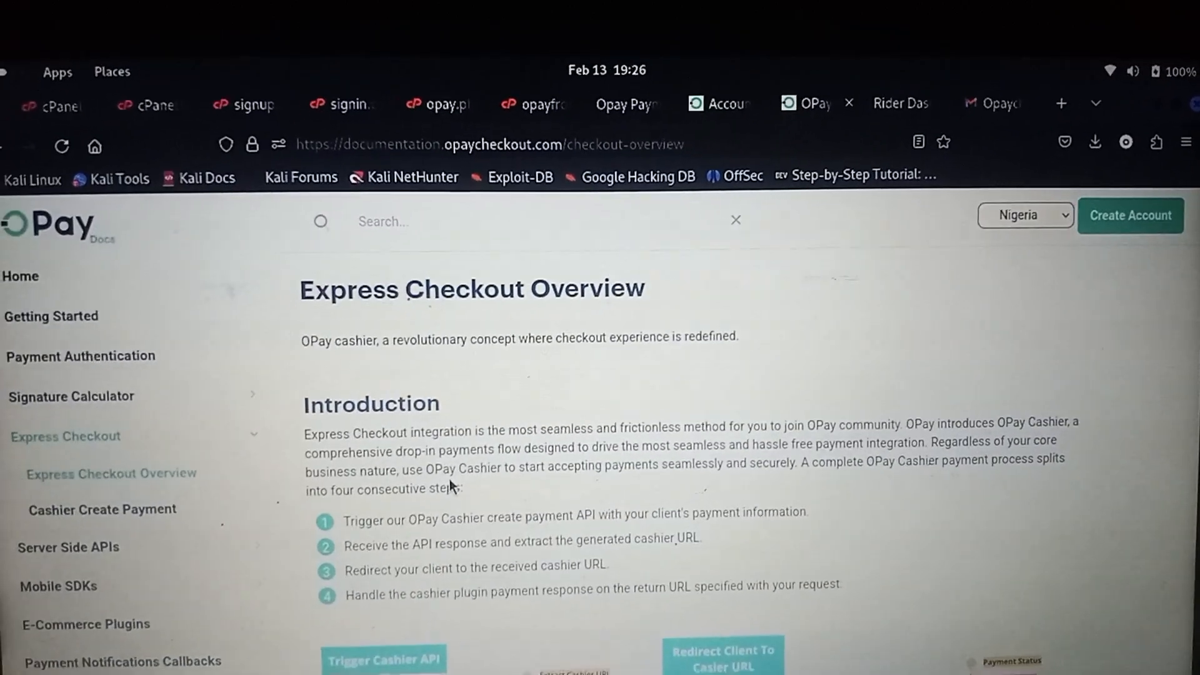
- Scroll the Express Checkout Overview past the cashier flow diagram to the OPay Cashier heading
{"action": "scroll", "scroll_direction": "down", "scroll_amount": 3}
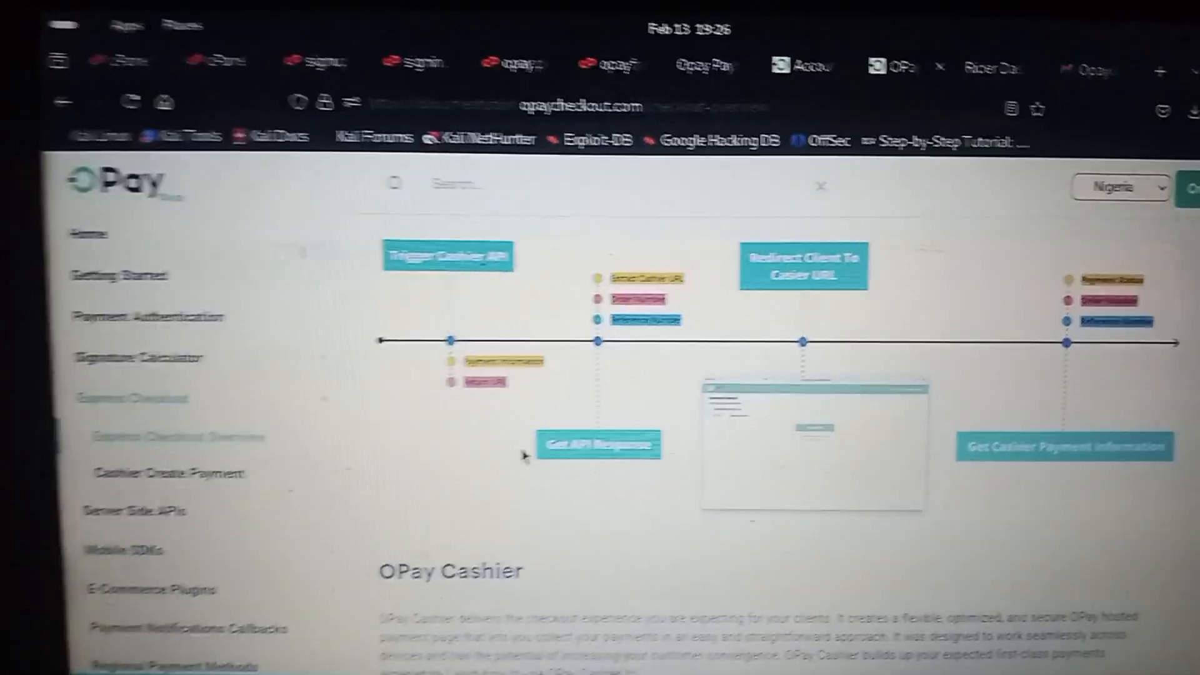
{"action": "scroll", "scroll_direction": "down", "scroll_amount": 3}
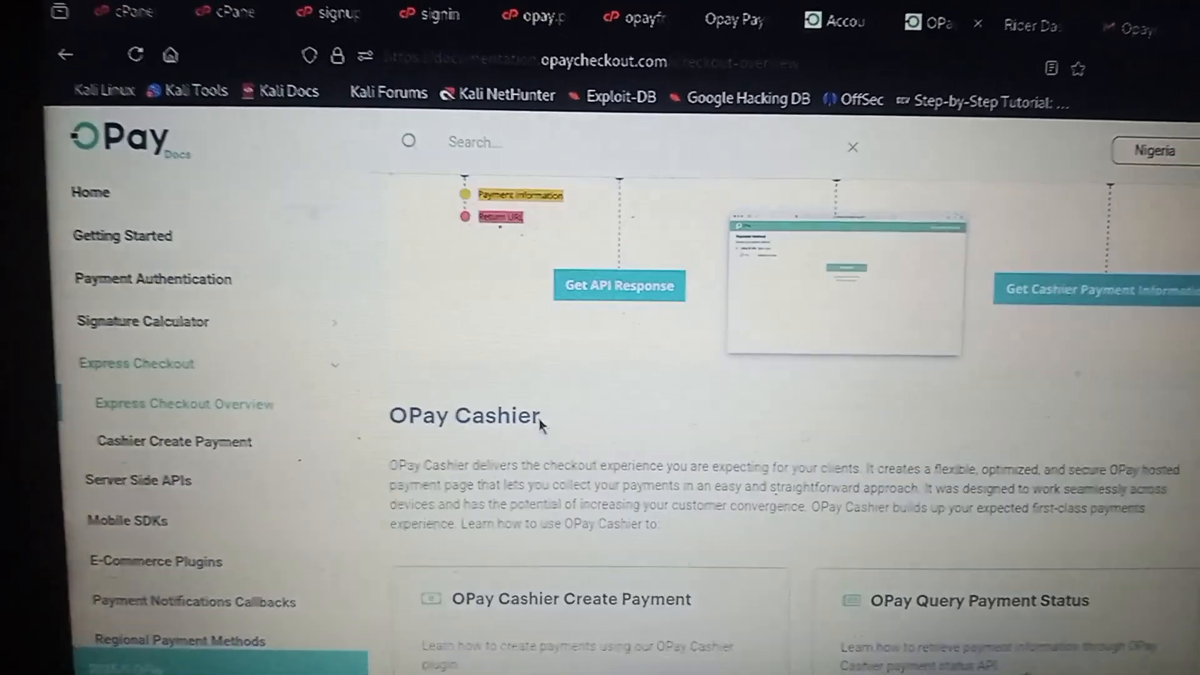
{"action": "scroll", "scroll_direction": "down", "scroll_amount": 3}
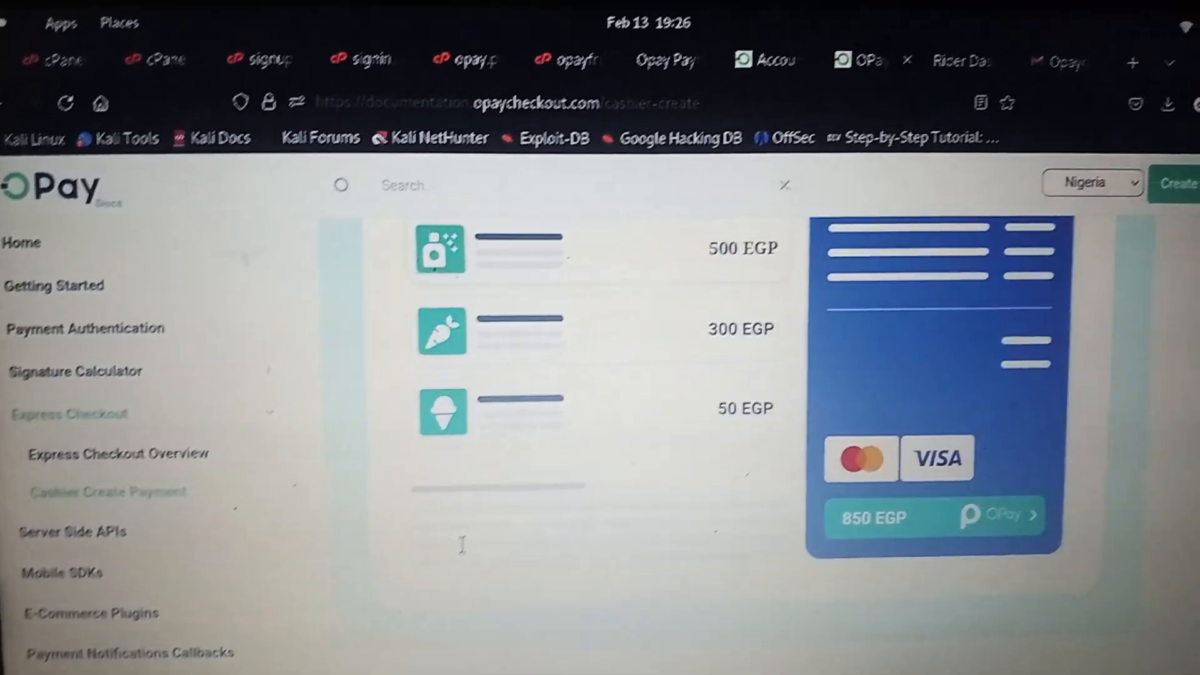
- Scroll through Cashier Create Payment's Staging/Production URLs, JSON example and request parameters table
{"action": "scroll", "scroll_direction": "up", "scroll_amount": 3}
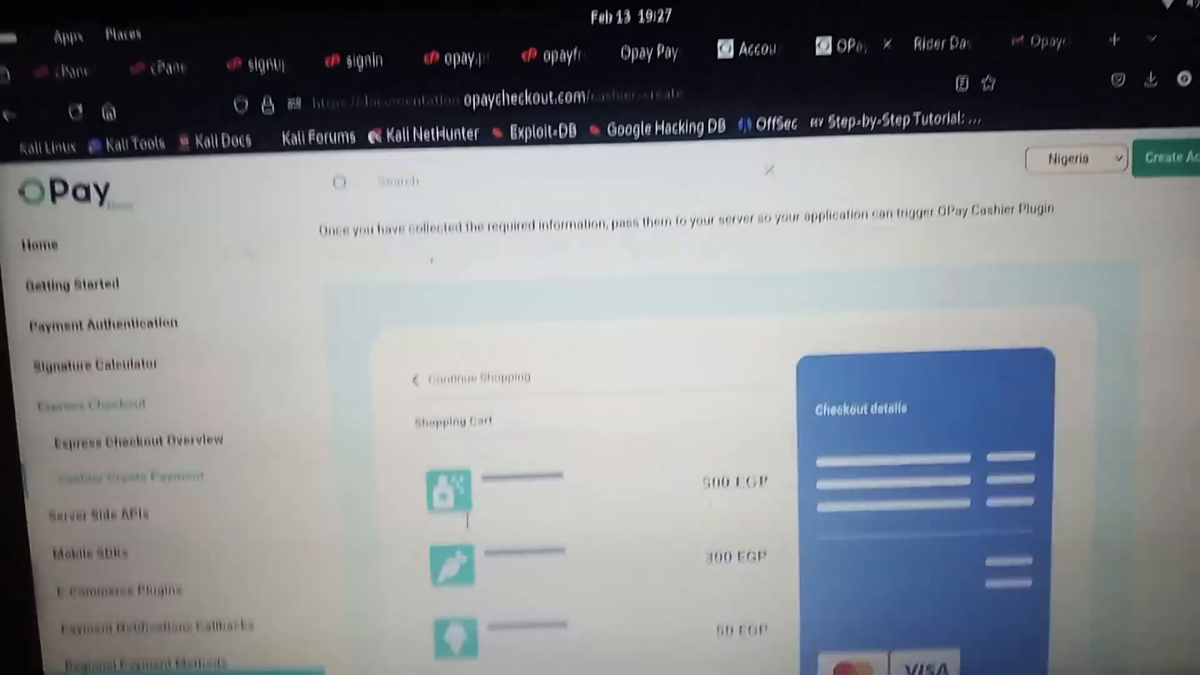
{"action": "scroll", "scroll_direction": "down", "scroll_amount": 3}
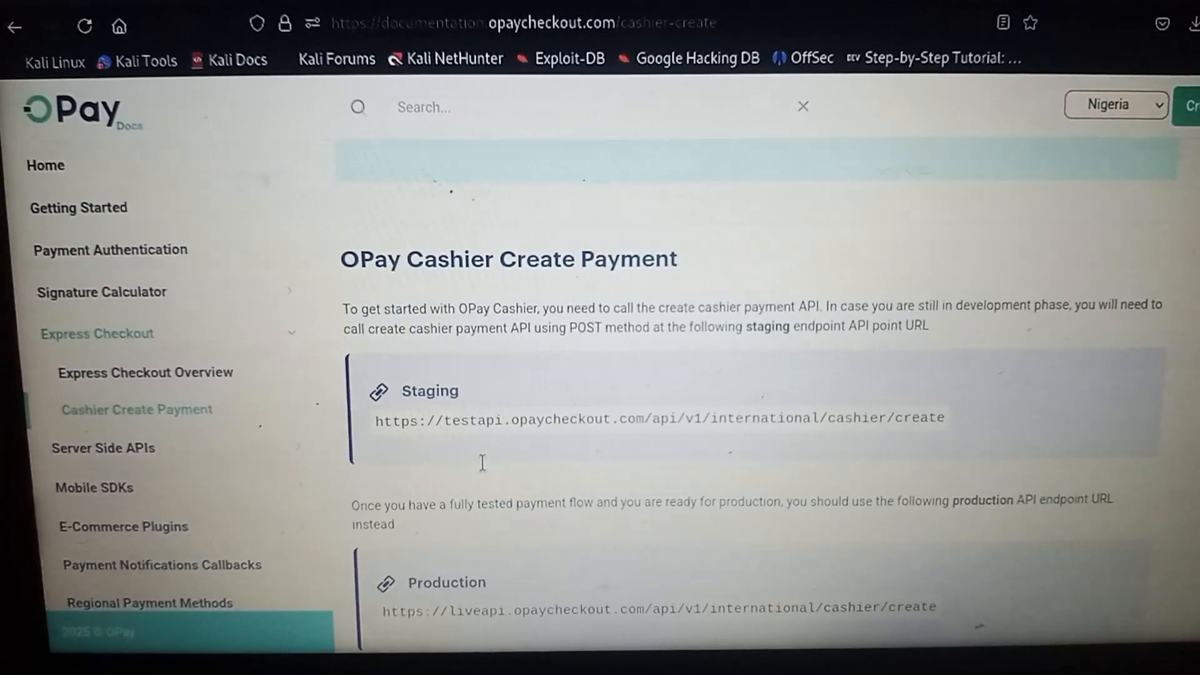
{"action": "scroll", "scroll_direction": "down", "scroll_amount": 3}
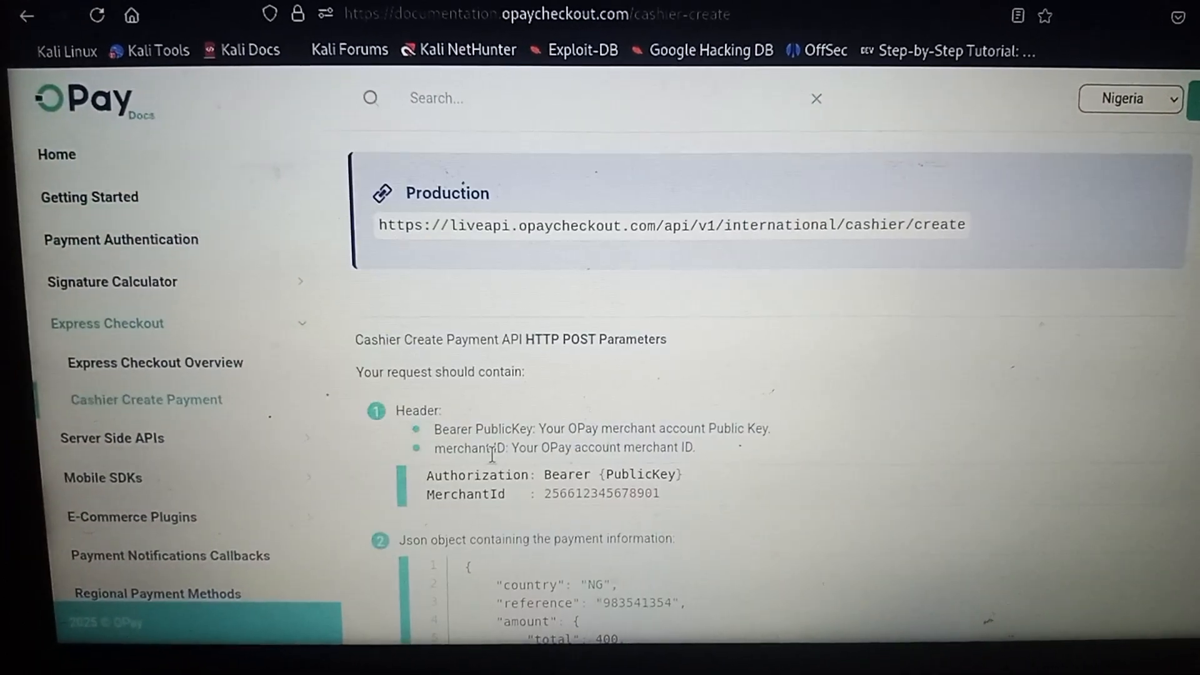
{"action": "scroll", "scroll_direction": "down", "scroll_amount": 3}
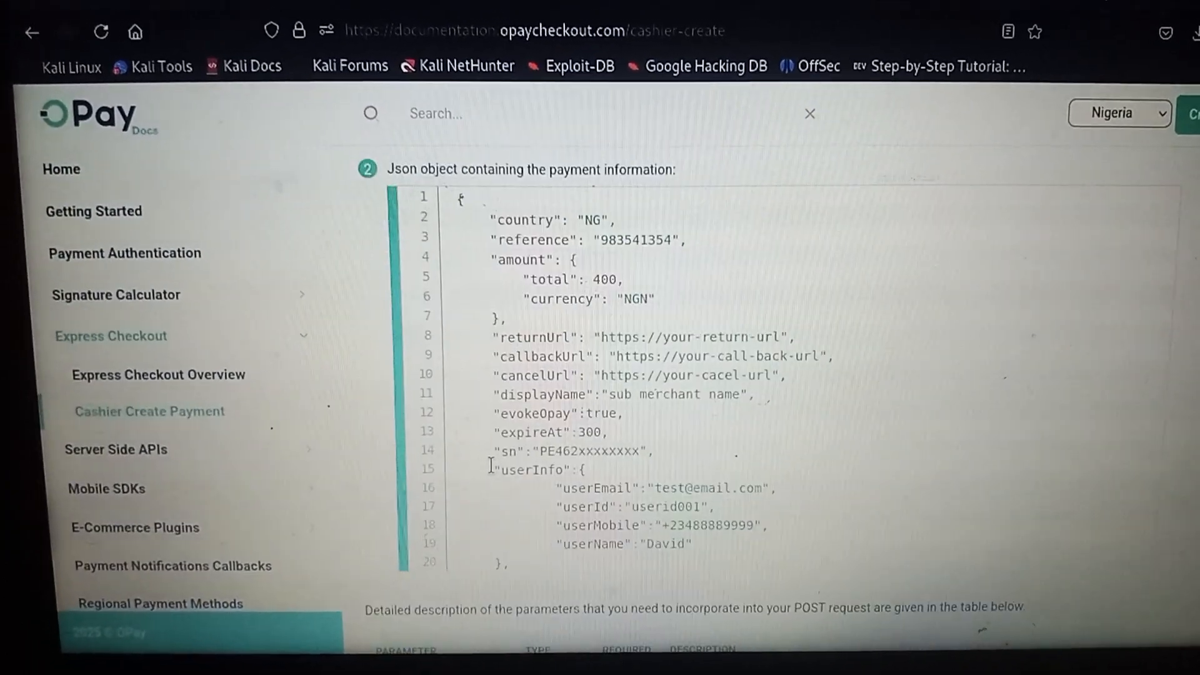
{"action": "scroll", "scroll_direction": "down", "scroll_amount": 3}
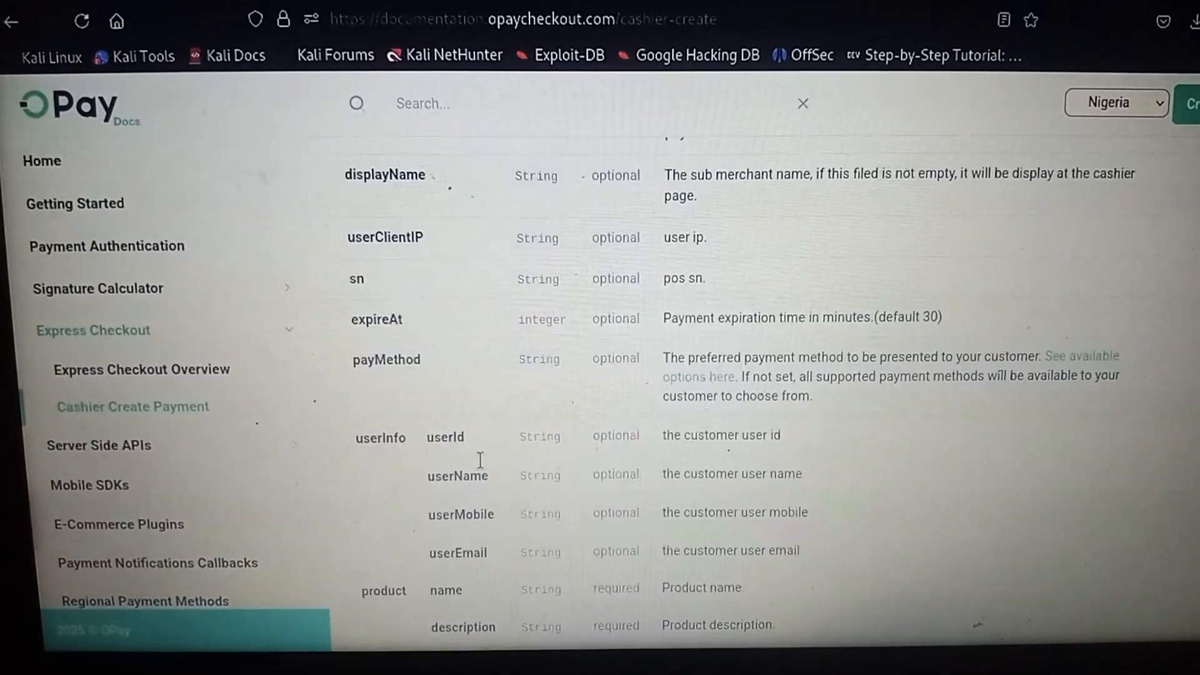
{"action": "scroll", "scroll_direction": "down", "scroll_amount": 3}
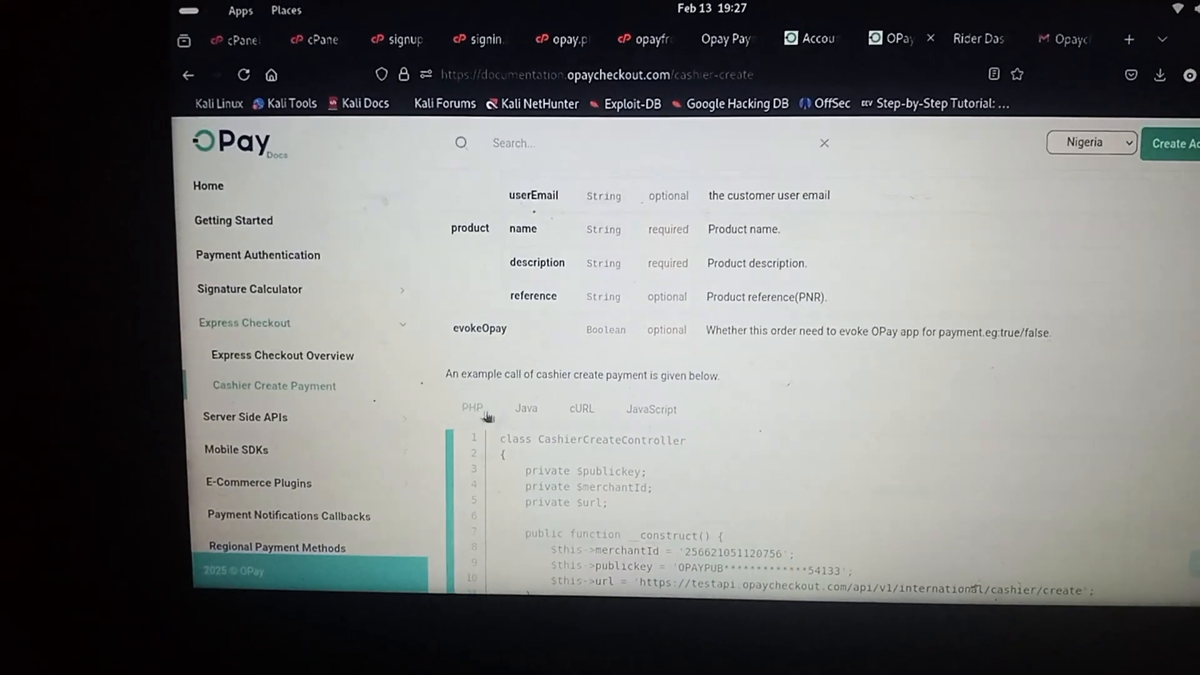
{"action": "mouse_move", "coordinate": [576, 411]}
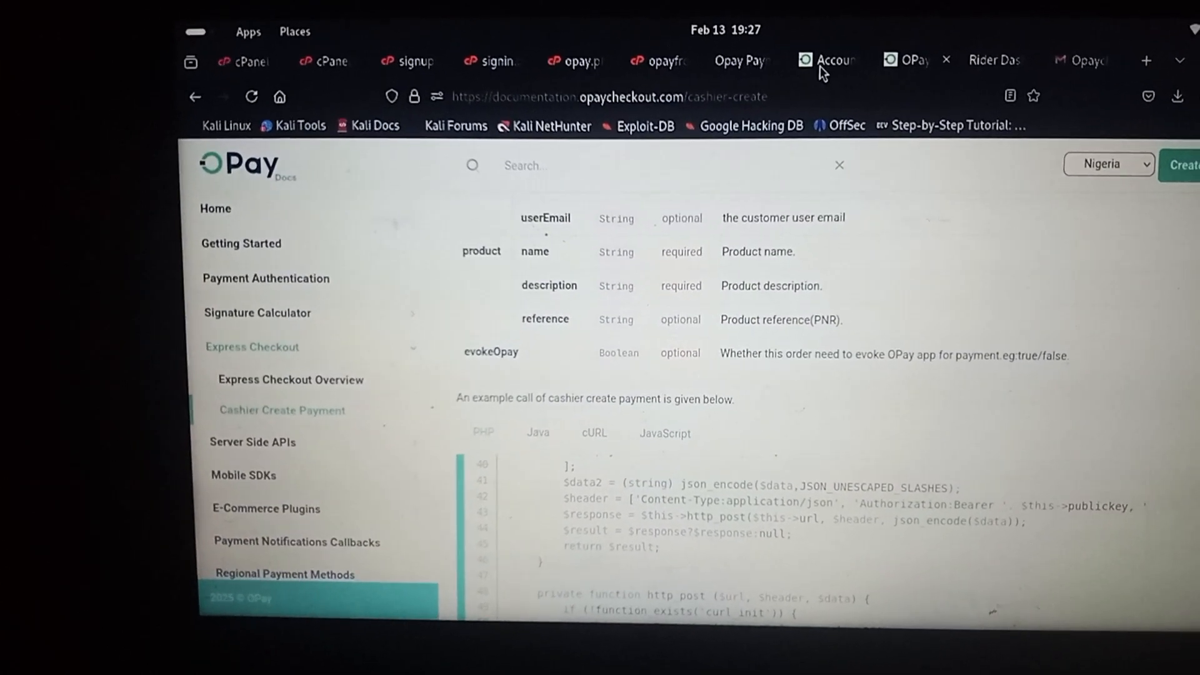
{"action": "mouse_move", "coordinate": [831, 60]}
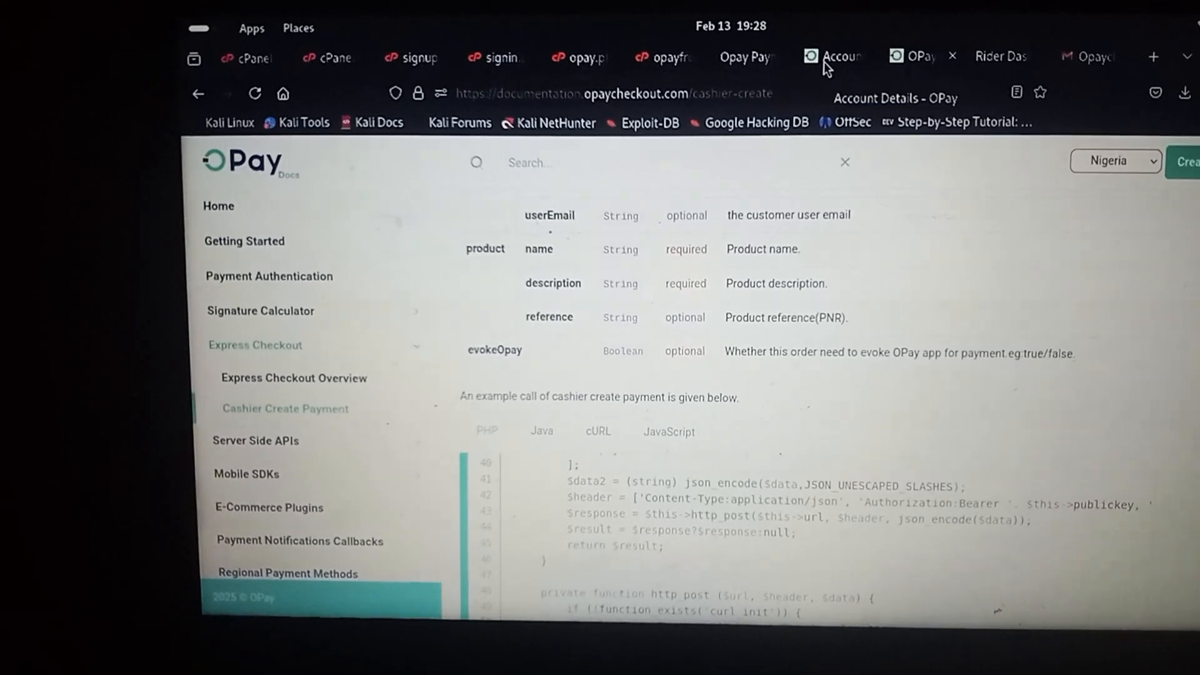
- Switch to the 'Account Details - OPay' tab to view the test-mode merchant dashboard
{"action": "left_click", "coordinate": [833, 56]}
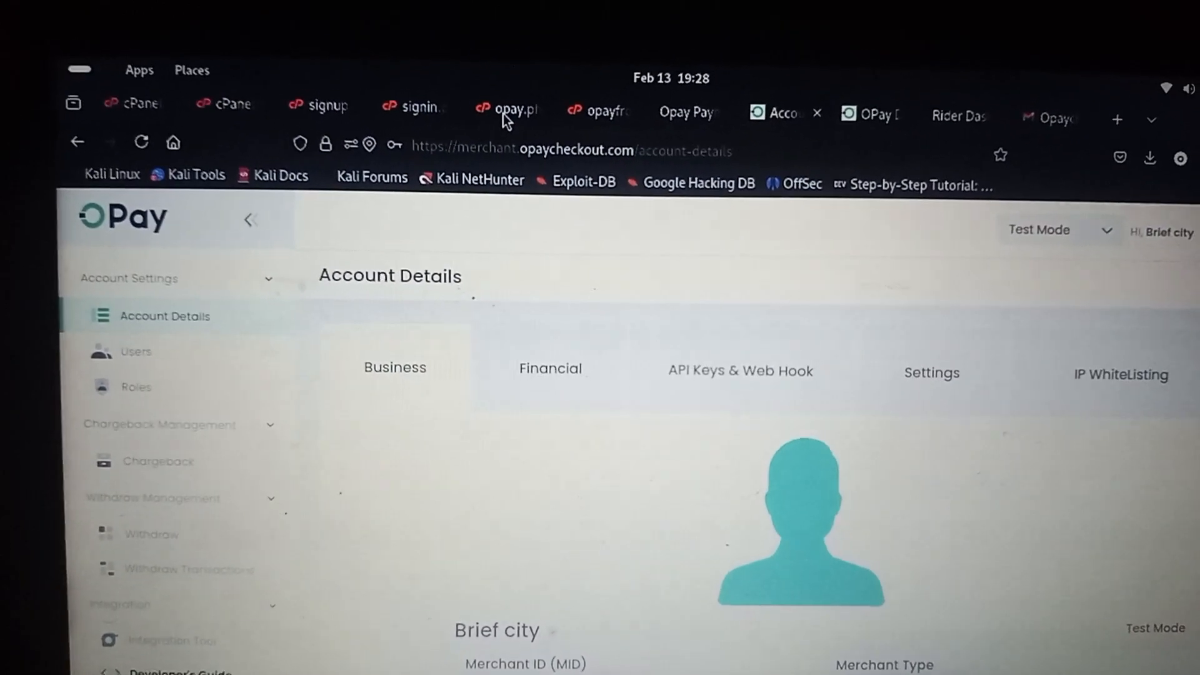
{"action": "left_click", "coordinate": [505, 125]}
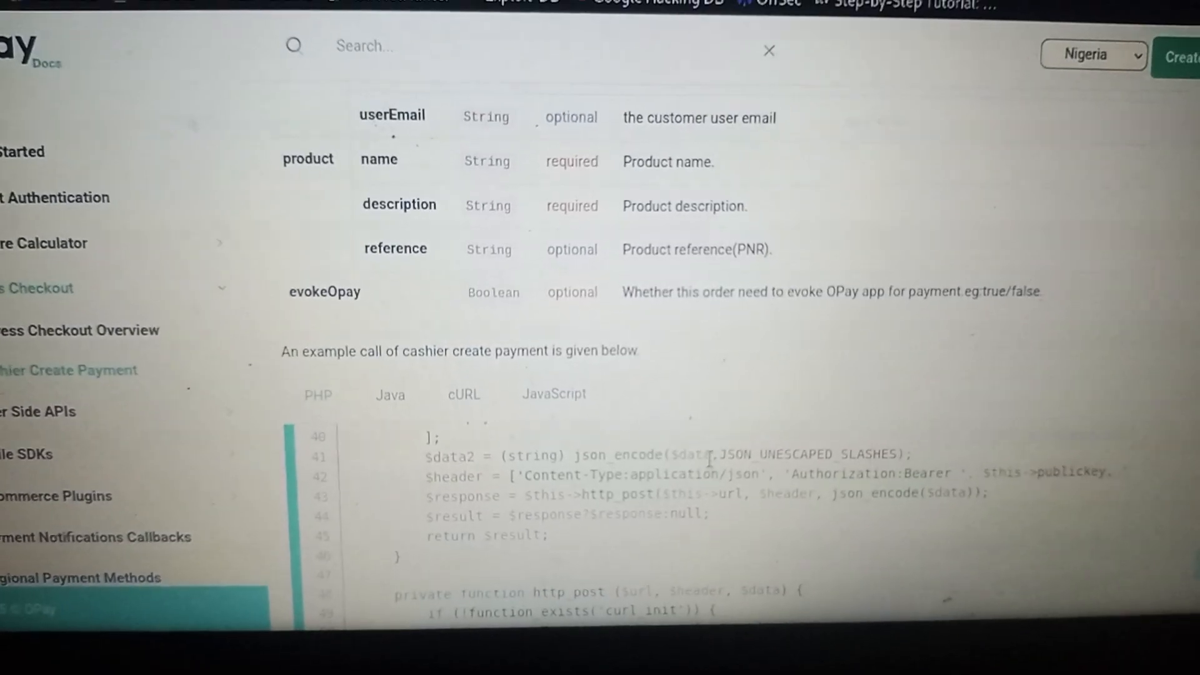
- Scroll past the Cashier Create Payment parameters to the PHP example call
{"action": "scroll", "scroll_direction": "down", "scroll_amount": 3}
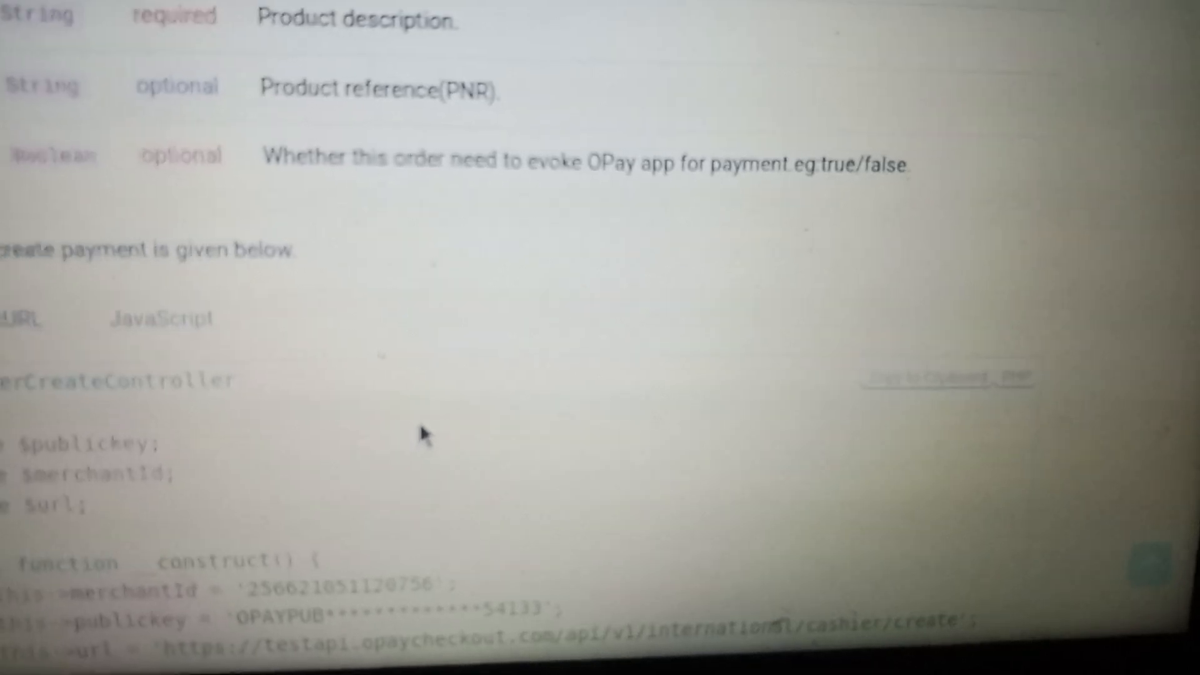
{"action": "scroll", "scroll_direction": "up", "scroll_amount": 3}
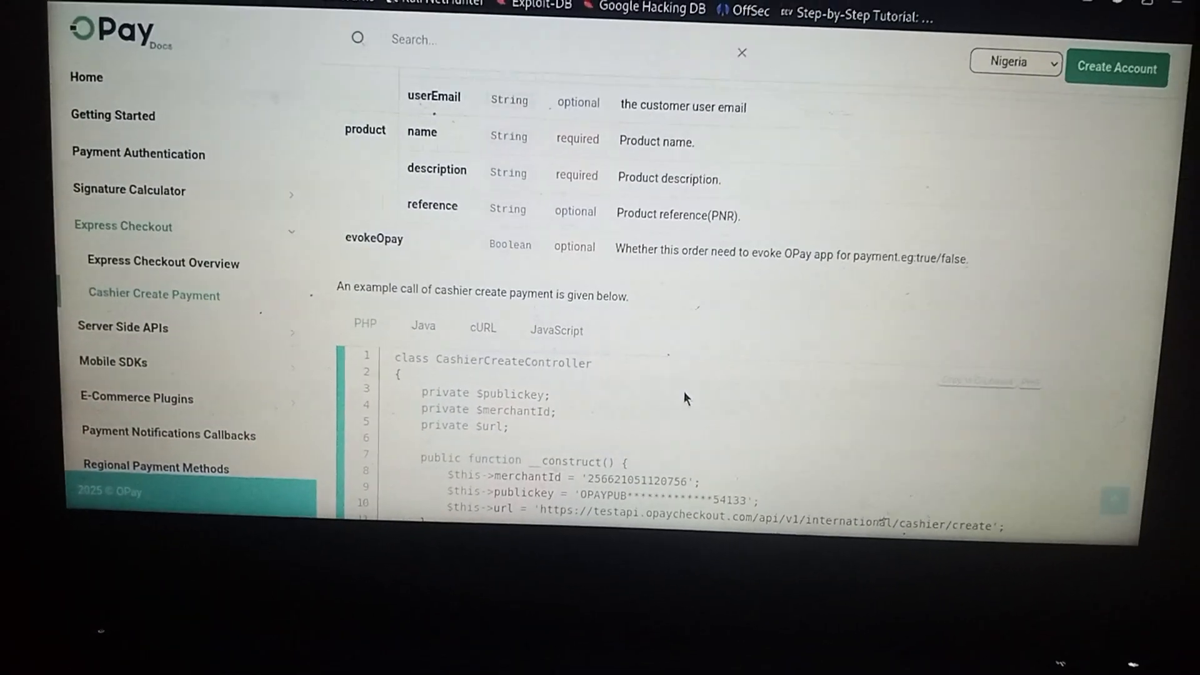
{"action": "scroll", "scroll_direction": "up", "scroll_amount": 3}
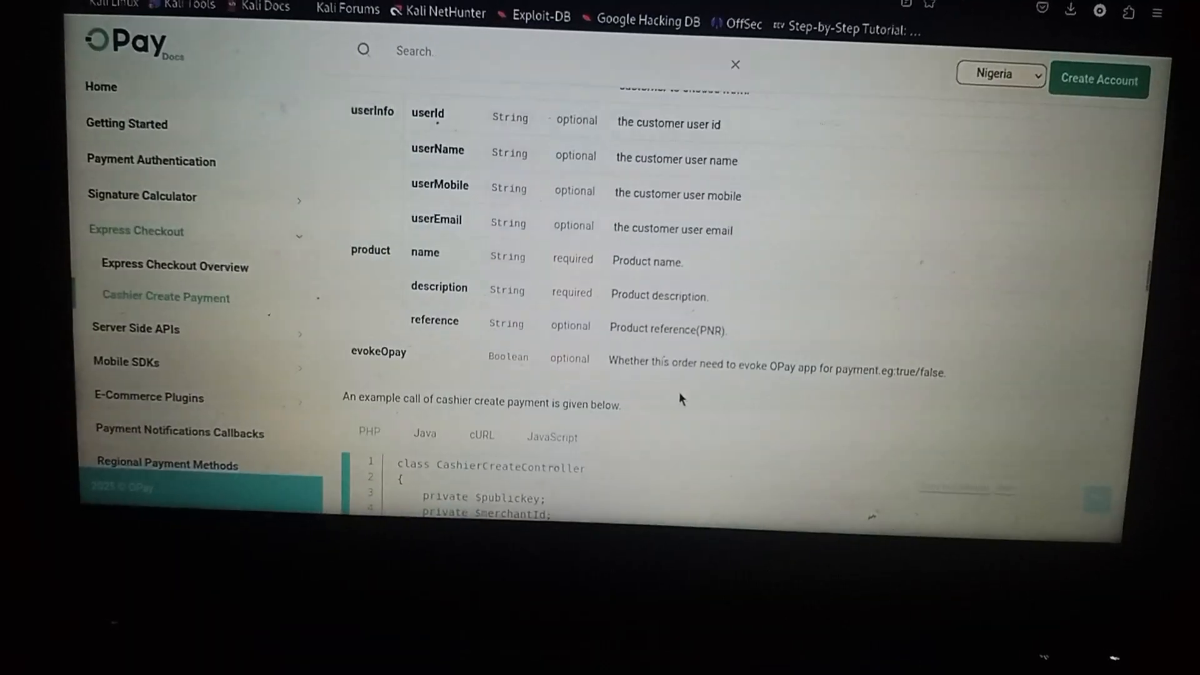
{"action": "scroll", "scroll_direction": "down", "scroll_amount": 3}
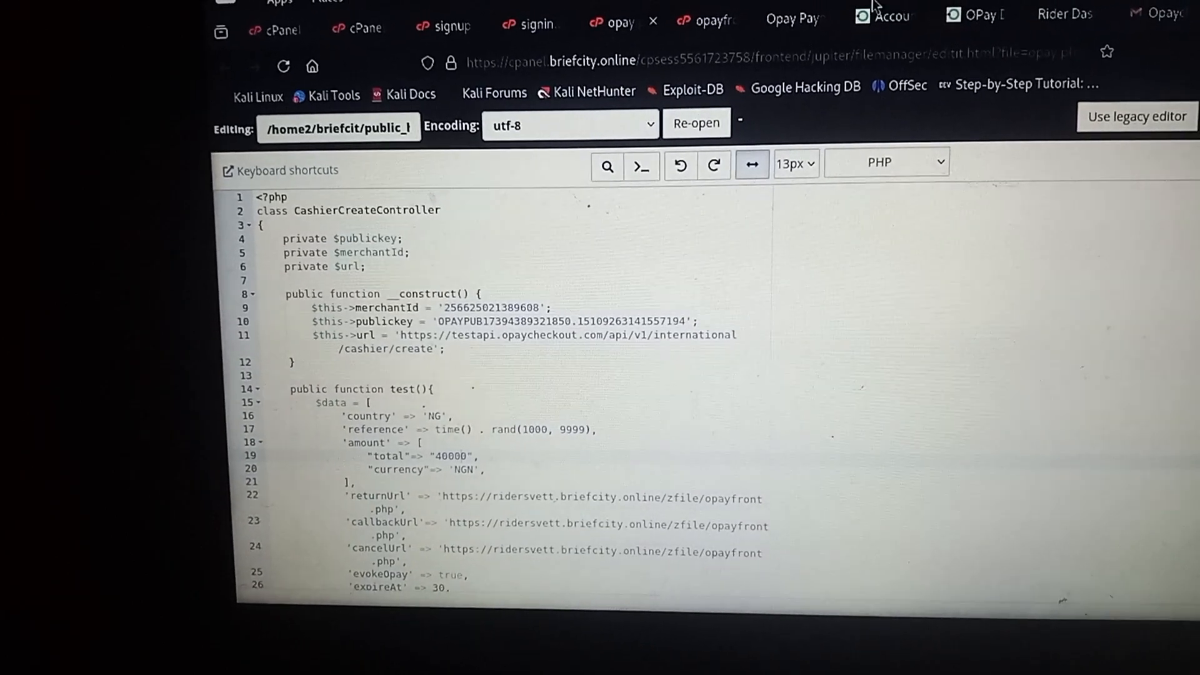
- Leave the cPanel editor's CashierCreateController file and return to the OPay docs
{"action": "left_click", "coordinate": [888, 15]}
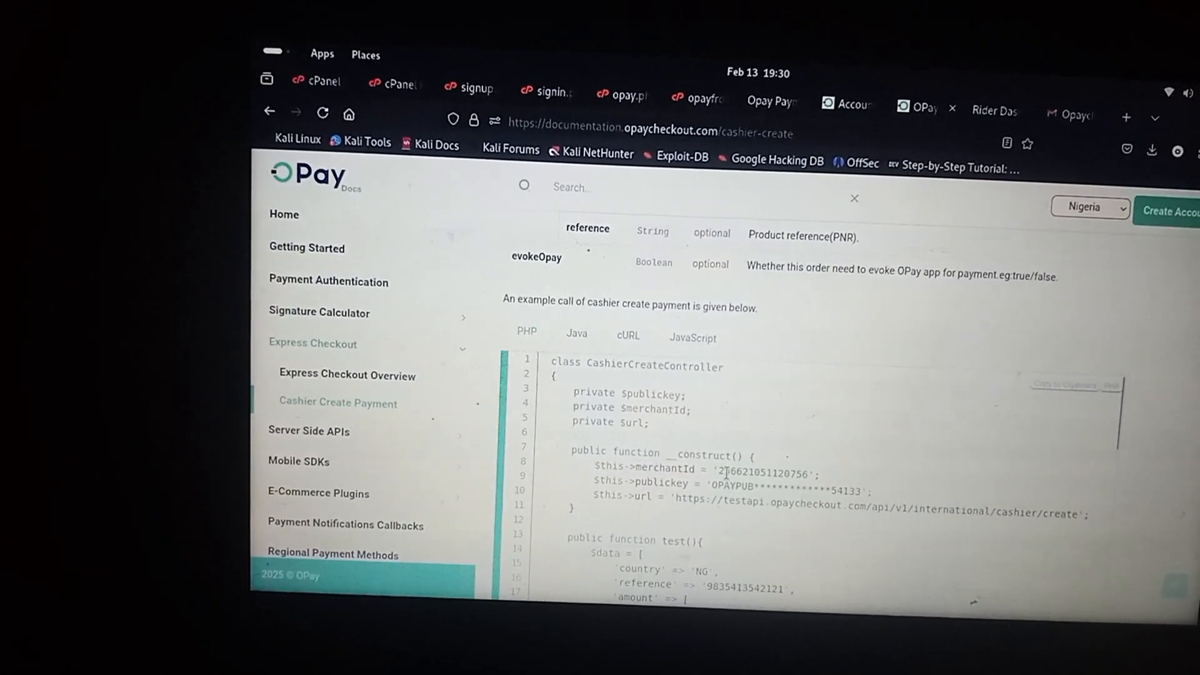
- Scroll the docs' PHP example constructor and test-function order data to compare with the file
{"action": "scroll", "scroll_direction": "down", "scroll_amount": 3}
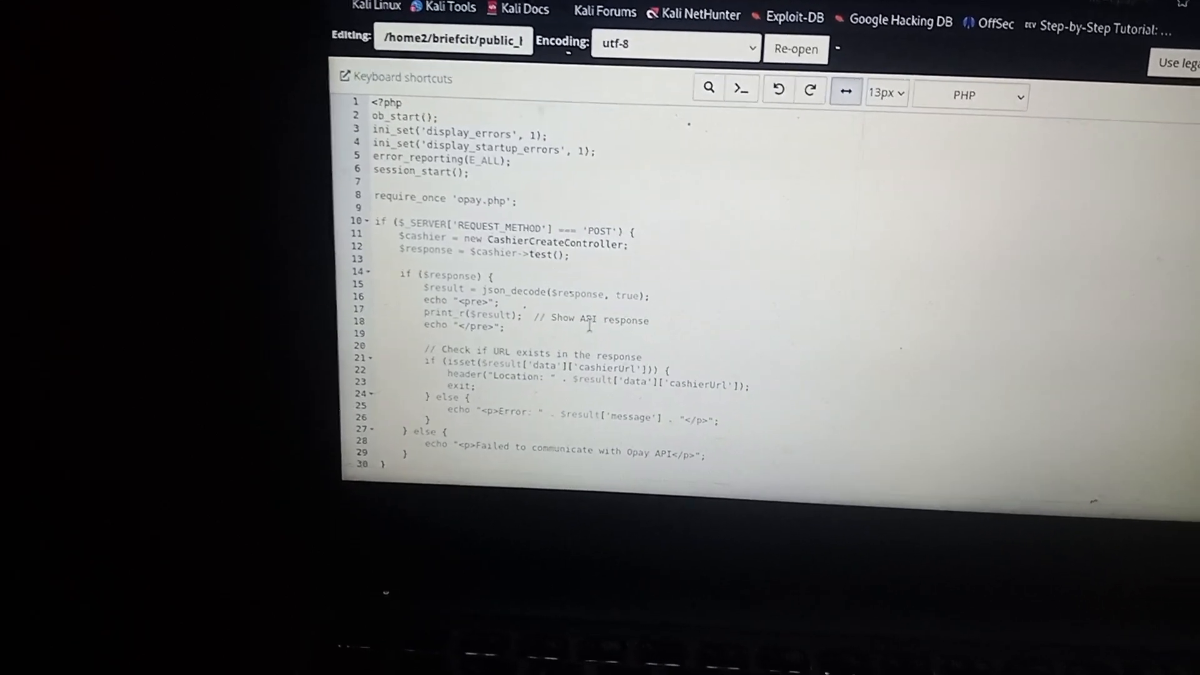
- Scroll down the POST handler script that requires opay.php and redirects to cashierUrl
{"action": "scroll", "scroll_direction": "down", "scroll_amount": 3}
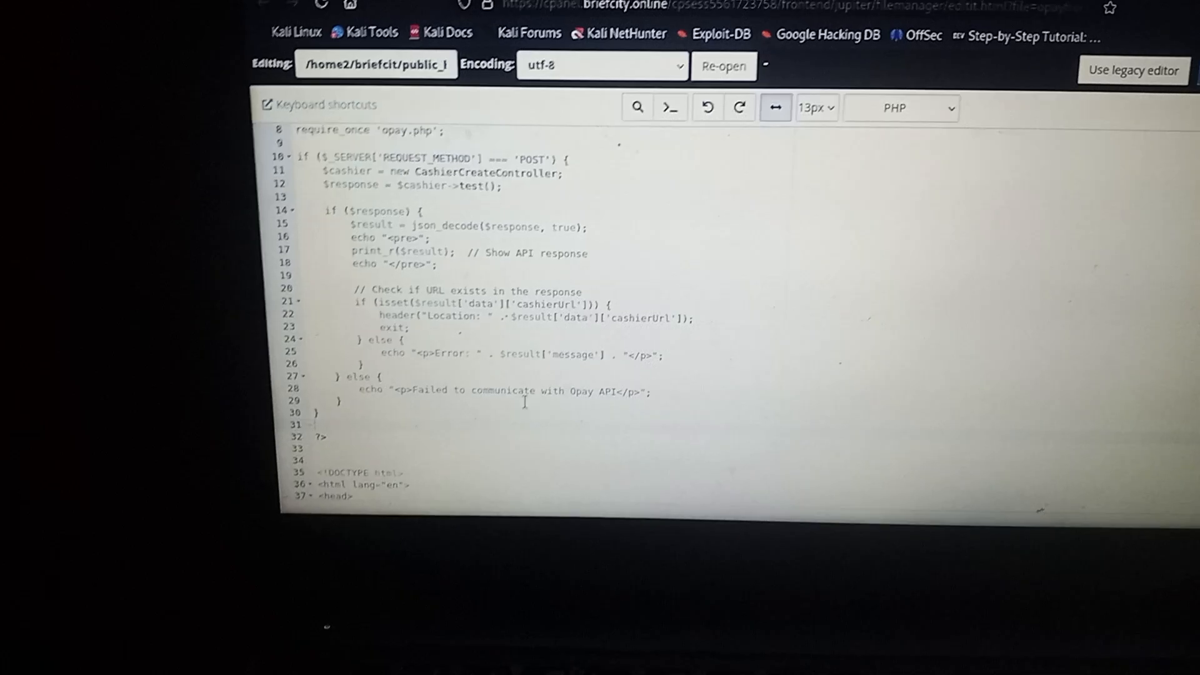
- Scroll to the DOCTYPE, html and head markup below the closing PHP tag
{"action": "scroll", "scroll_direction": "down", "scroll_amount": 3}
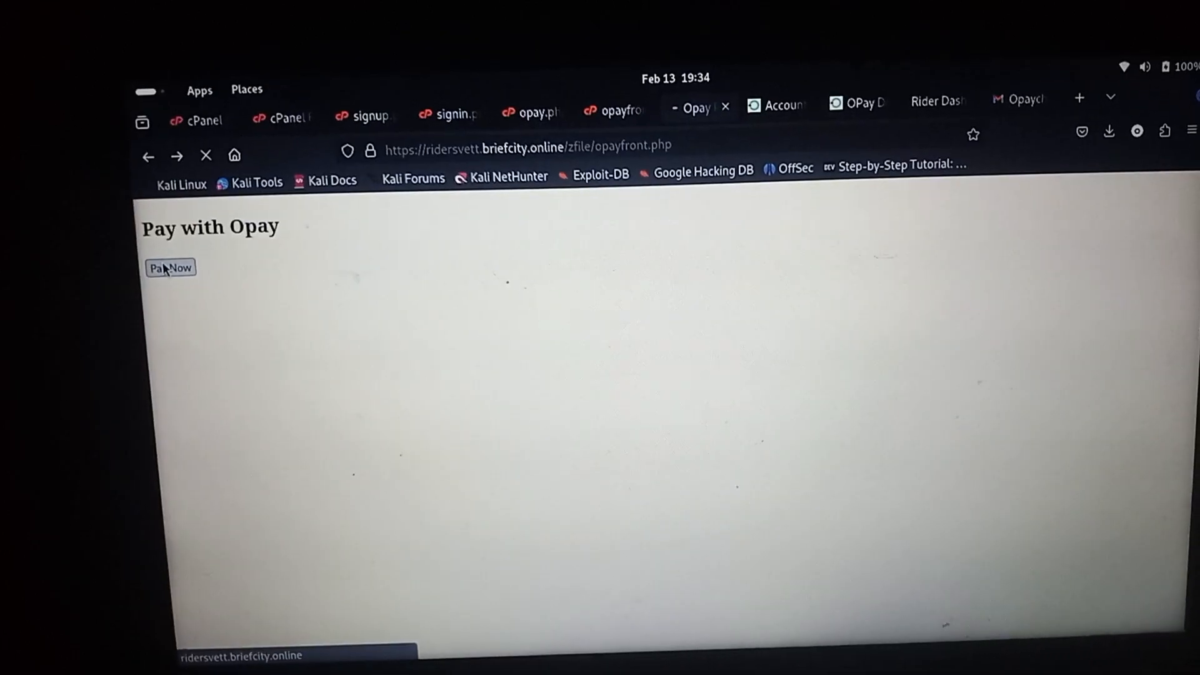
- Click Pay Now on opayfront.php to redirect to OPay's sandbox cashier
{"action": "left_click", "coordinate": [170, 267]}
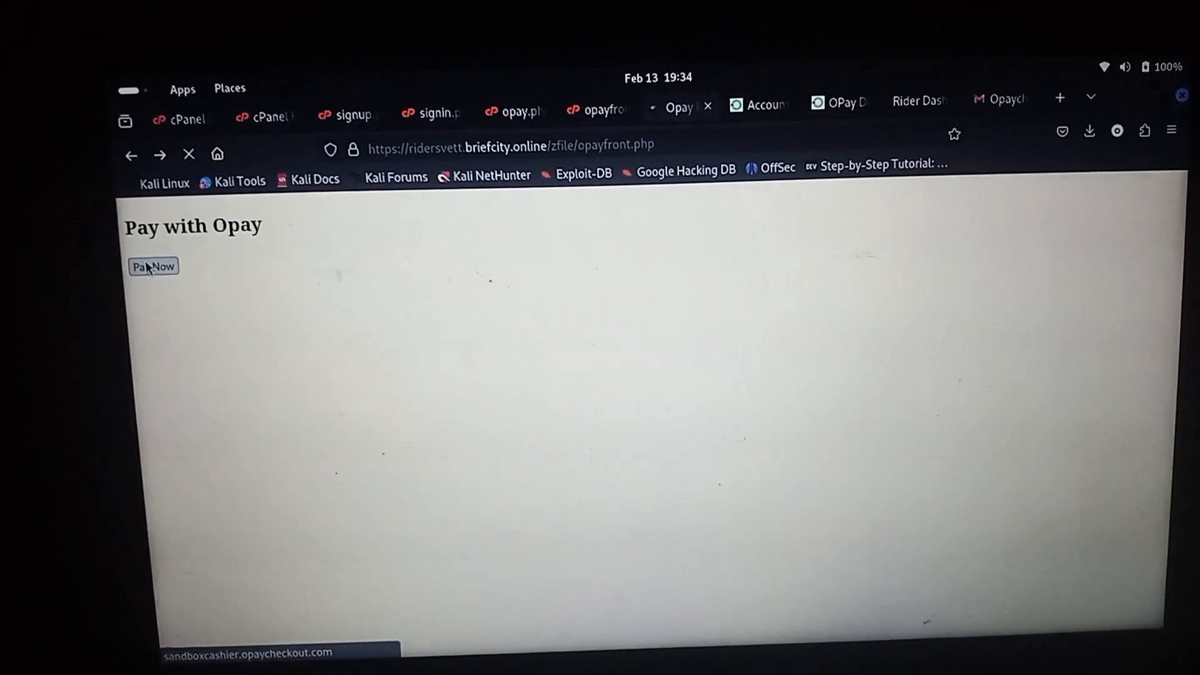
- Allow location access on the 400.00 NGN cashier page, then browse the payment method list
{"action": "left_click", "coordinate": [153, 267]}
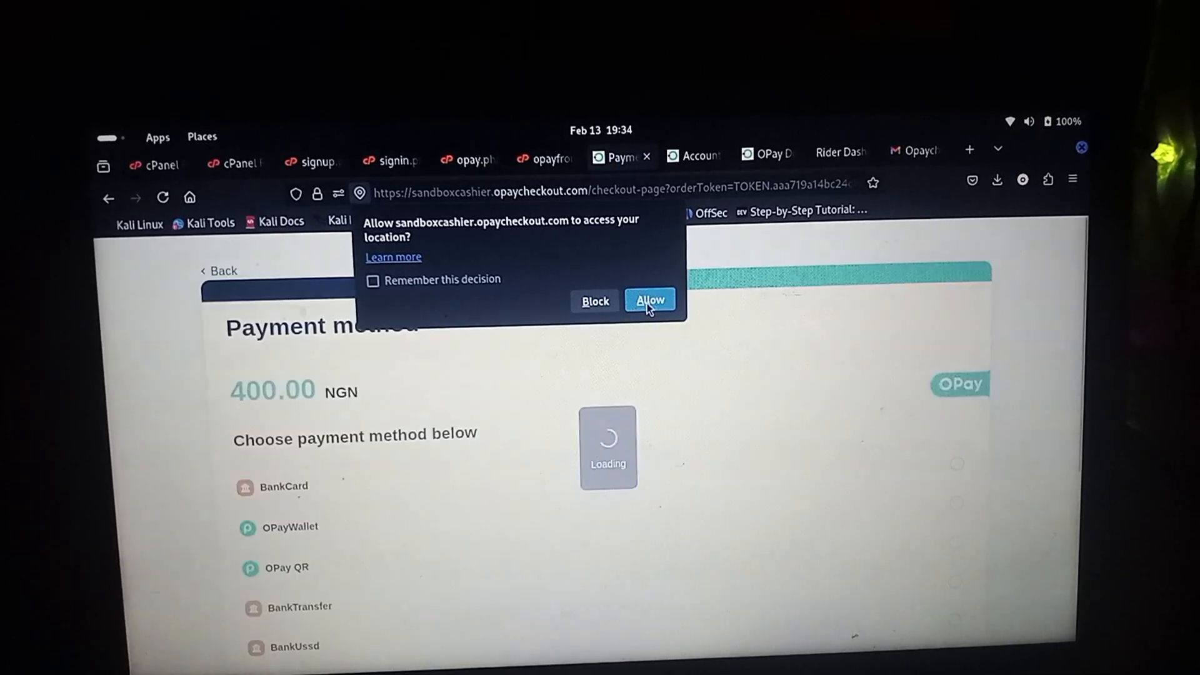
{"action": "left_click", "coordinate": [650, 299]}
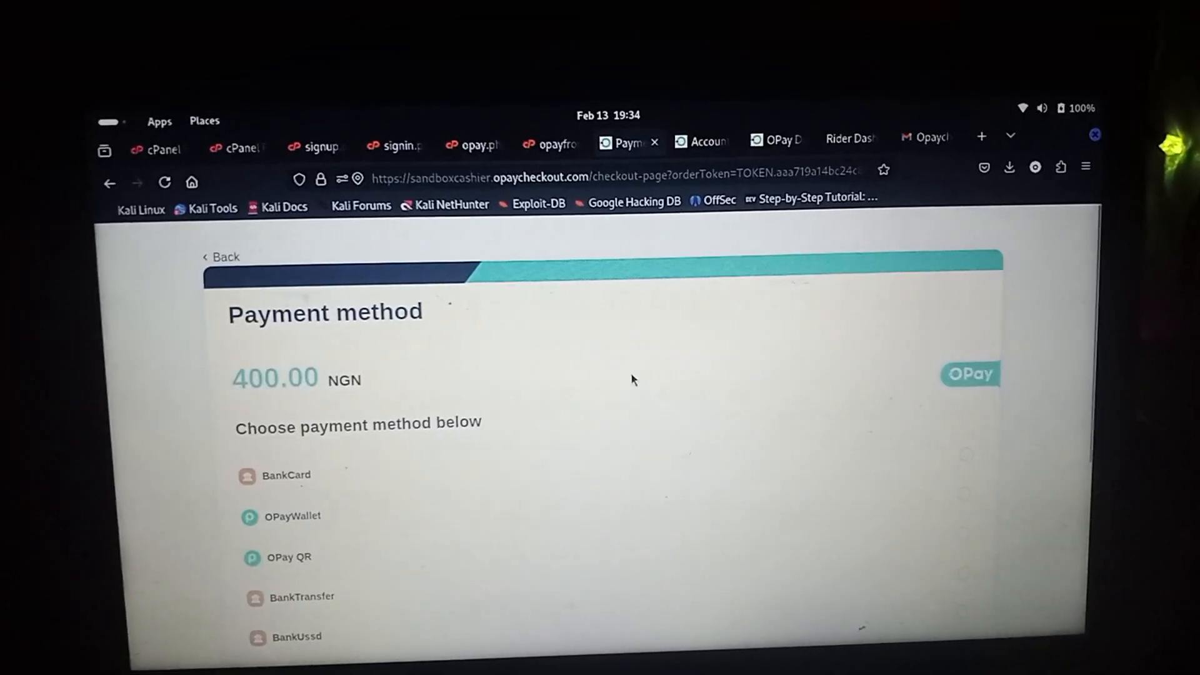
{"action": "scroll", "scroll_direction": "down", "scroll_amount": 3}
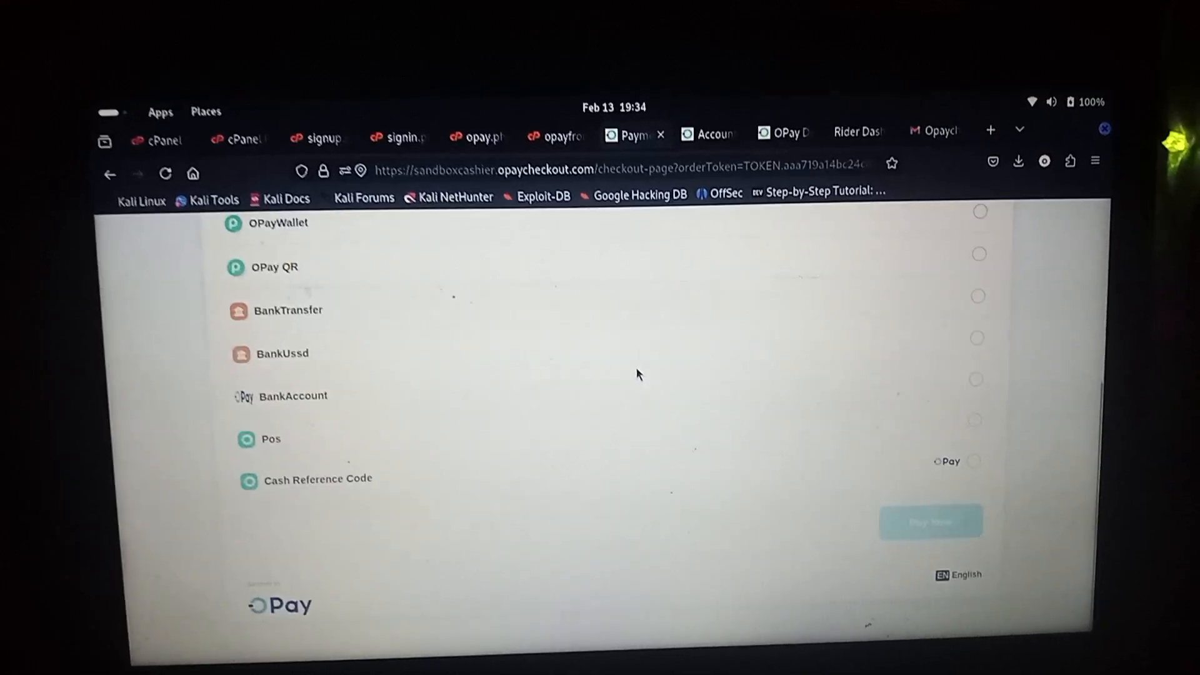
{"action": "scroll", "scroll_direction": "up", "scroll_amount": 3}
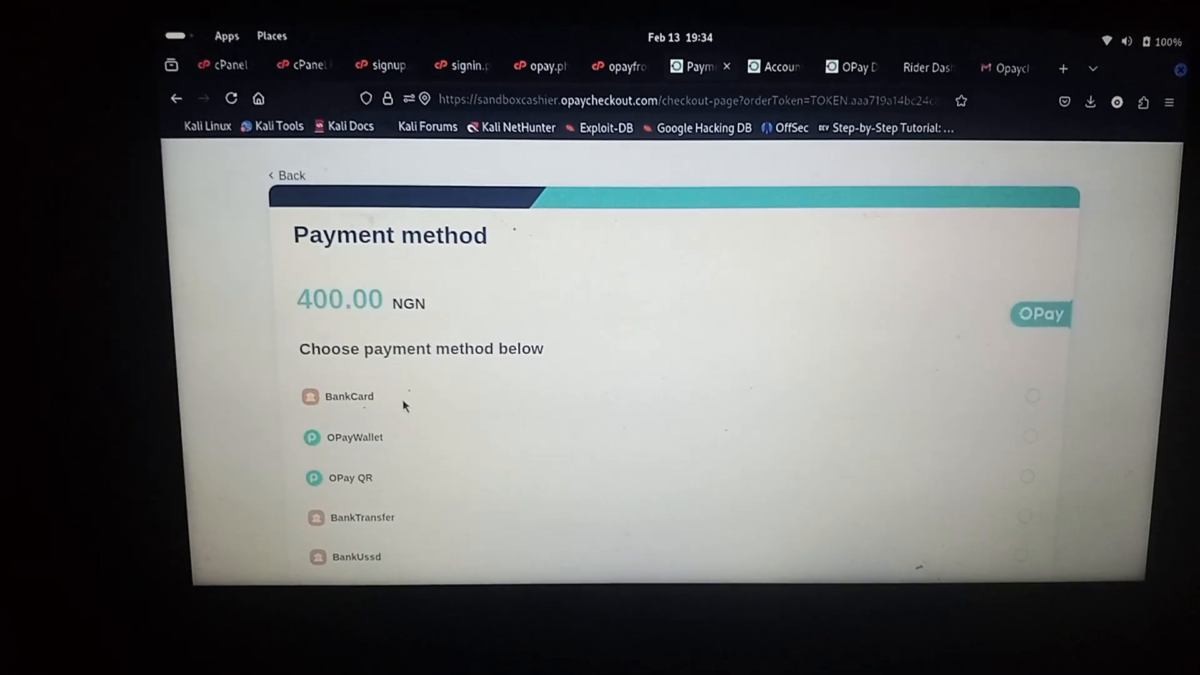
{"action": "scroll", "scroll_direction": "down", "scroll_amount": 3}
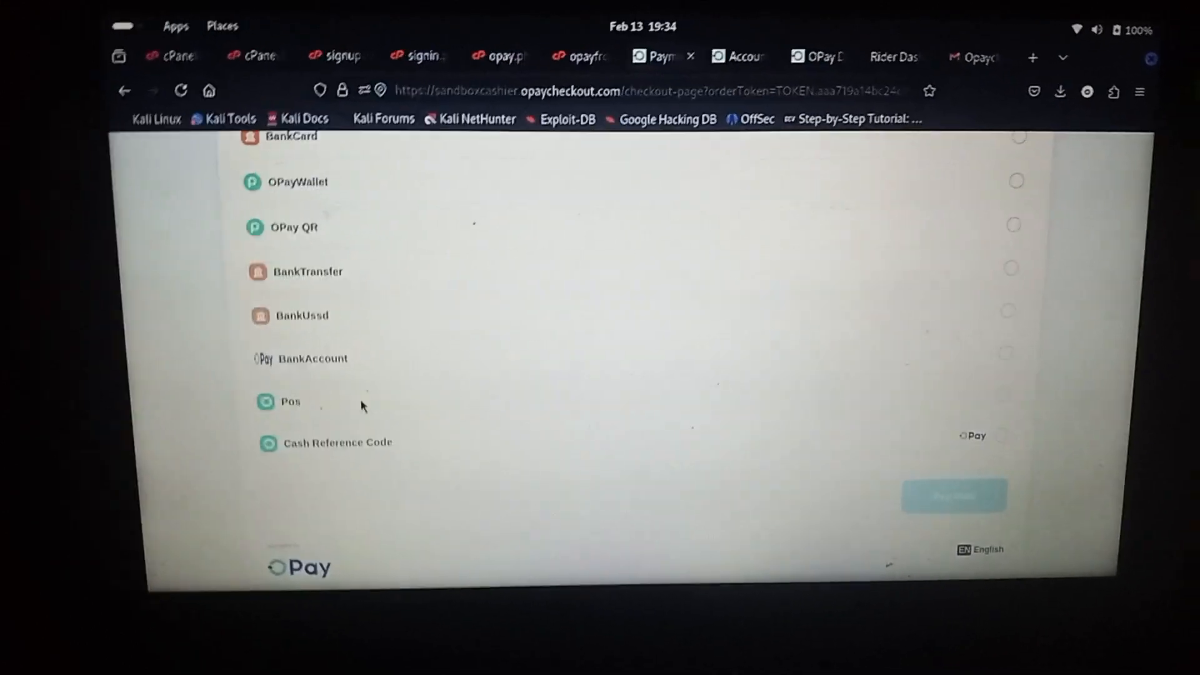
{"action": "scroll", "scroll_direction": "up", "scroll_amount": 3}
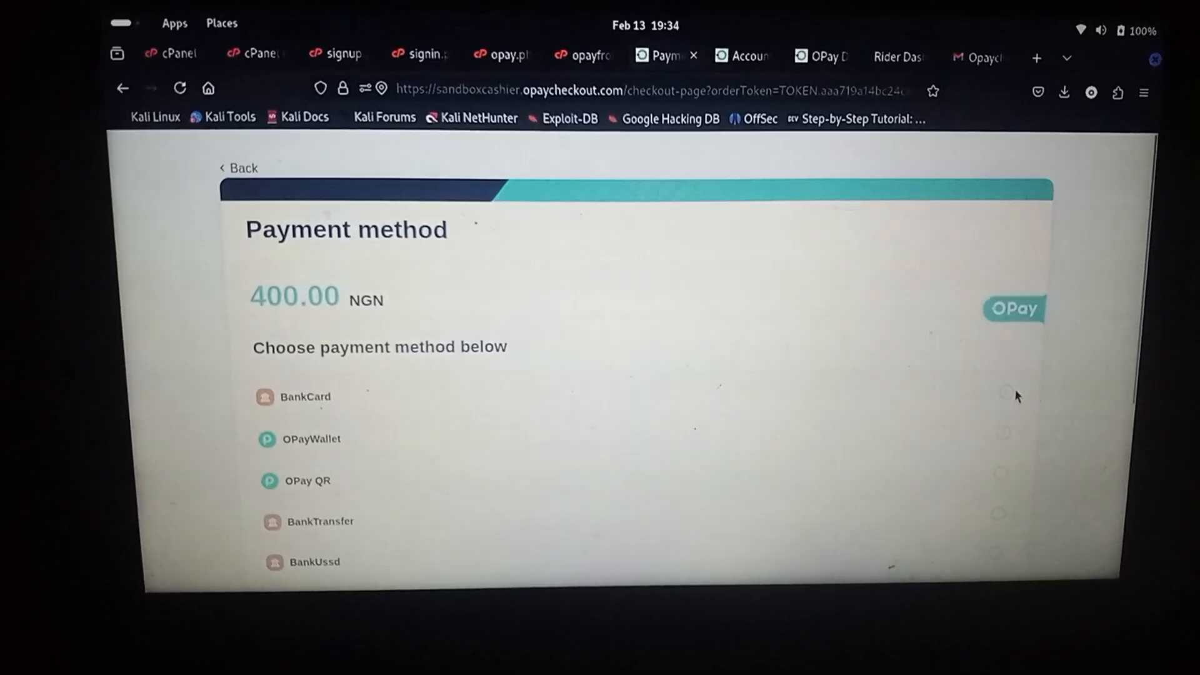
{"action": "scroll", "scroll_direction": "down", "scroll_amount": 3}
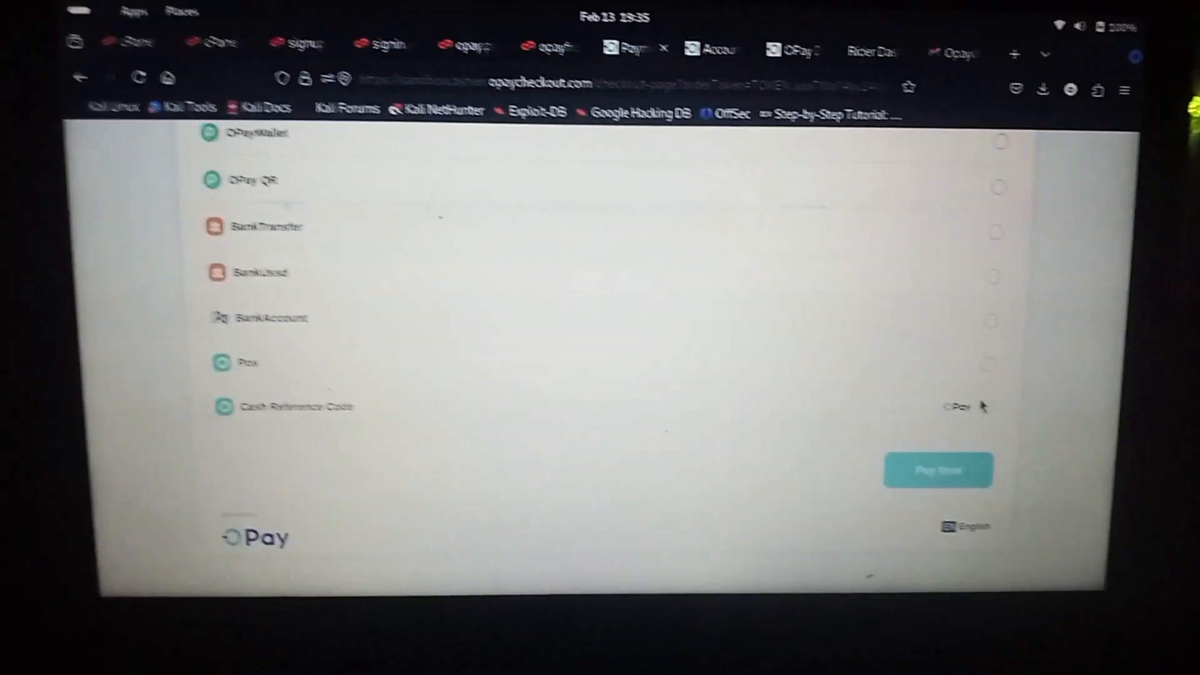